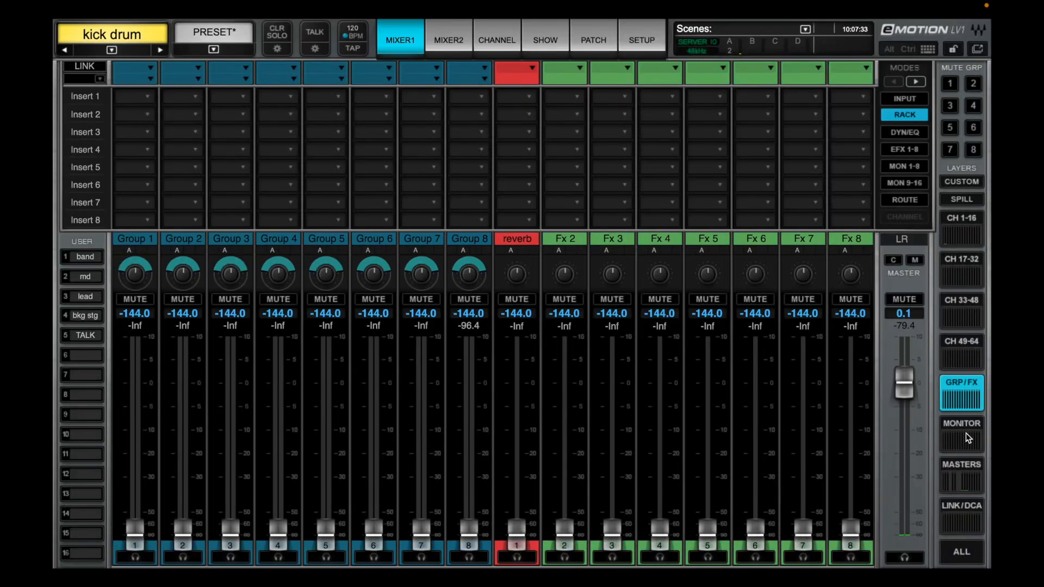
- Switch to the monitor send layer, then back to the groups and effects layer
{"action": "left_click", "coordinate": [961, 431]}
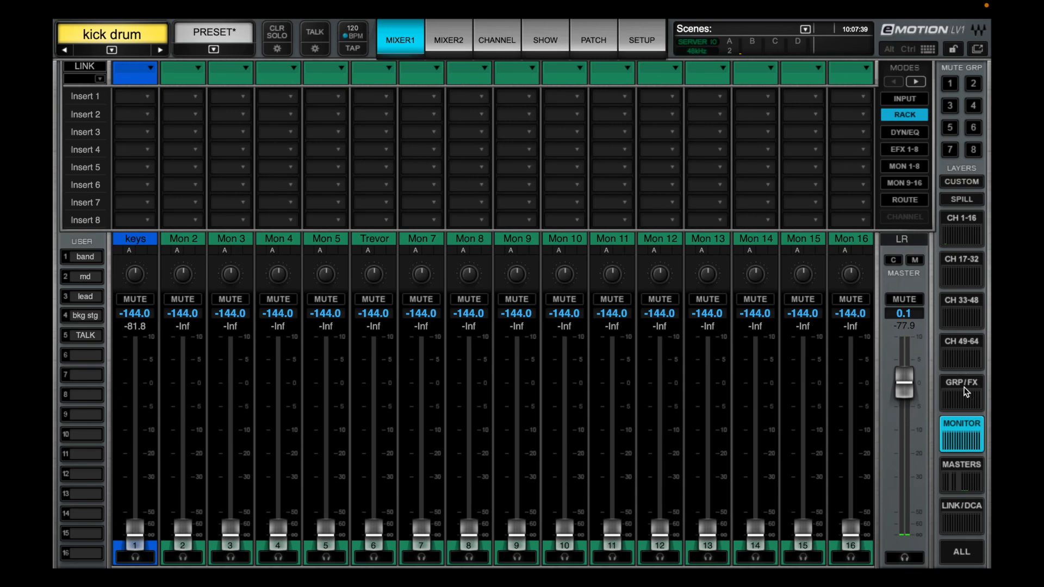
{"action": "left_click", "coordinate": [961, 391]}
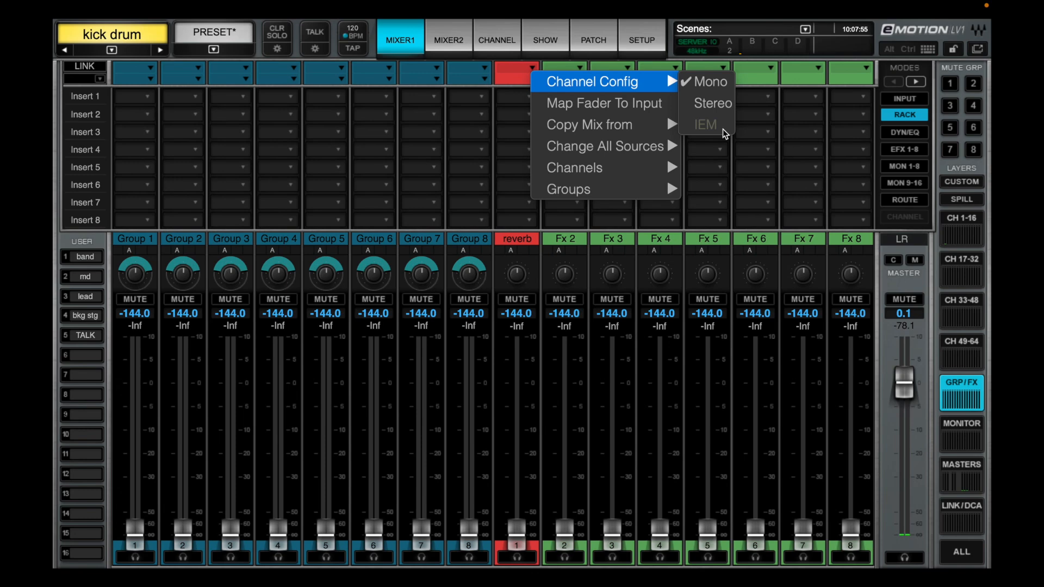
{"action": "mouse_move", "coordinate": [710, 81]}
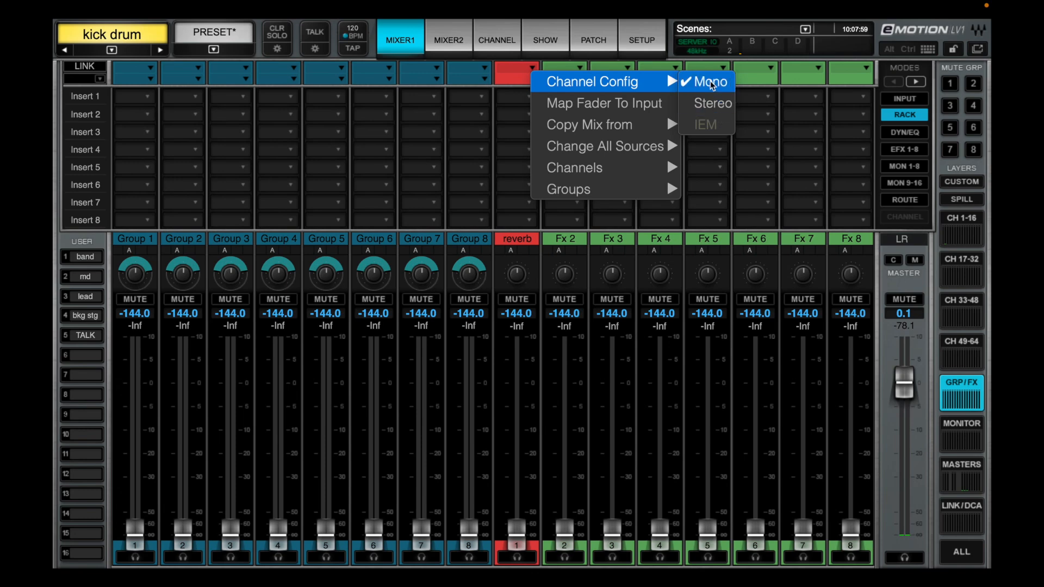
{"action": "mouse_move", "coordinate": [610, 145]}
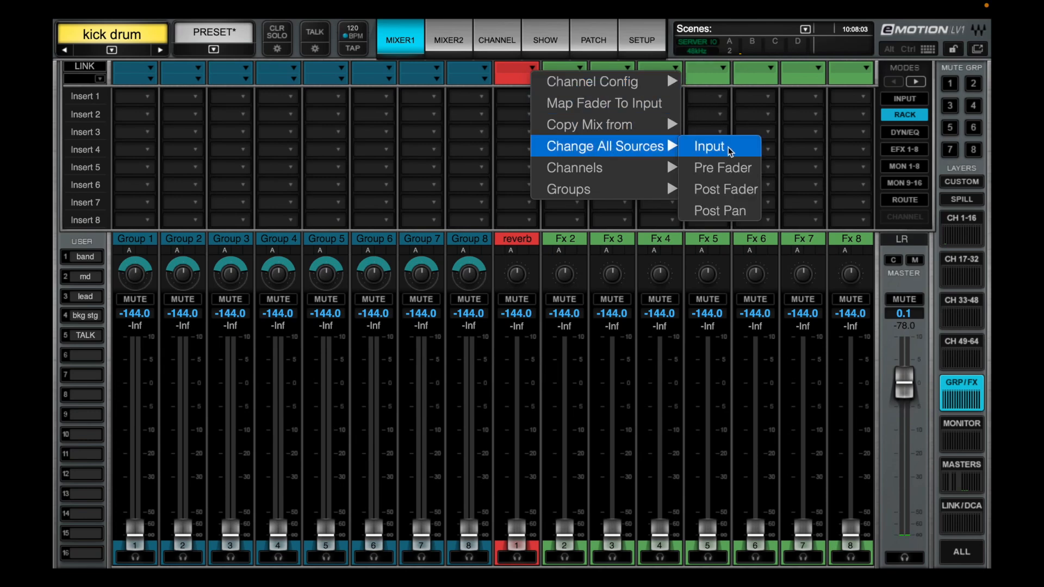
{"action": "mouse_move", "coordinate": [719, 210]}
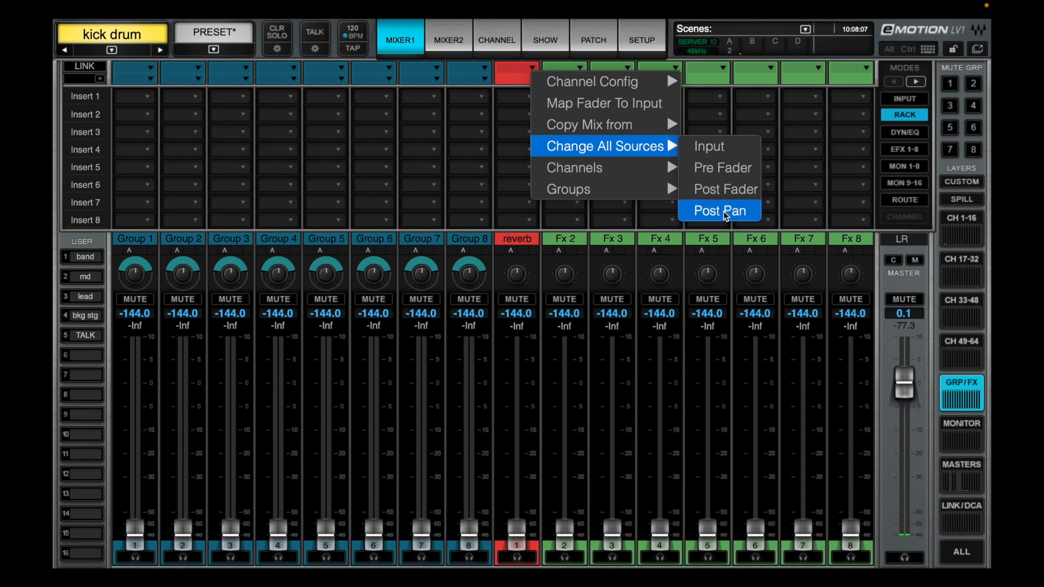
{"action": "mouse_move", "coordinate": [599, 398]}
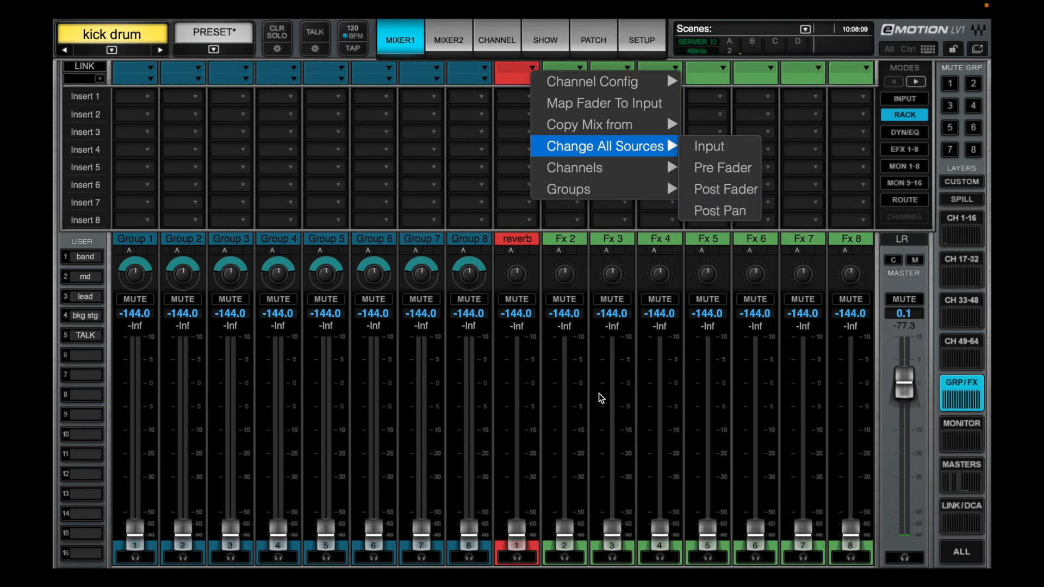
- Show channels 1–16 in EFX 1-8 mode, raise the kick, snare and Chn 3 reverb sends, then view the kick drum channel
{"action": "left_click", "coordinate": [961, 222]}
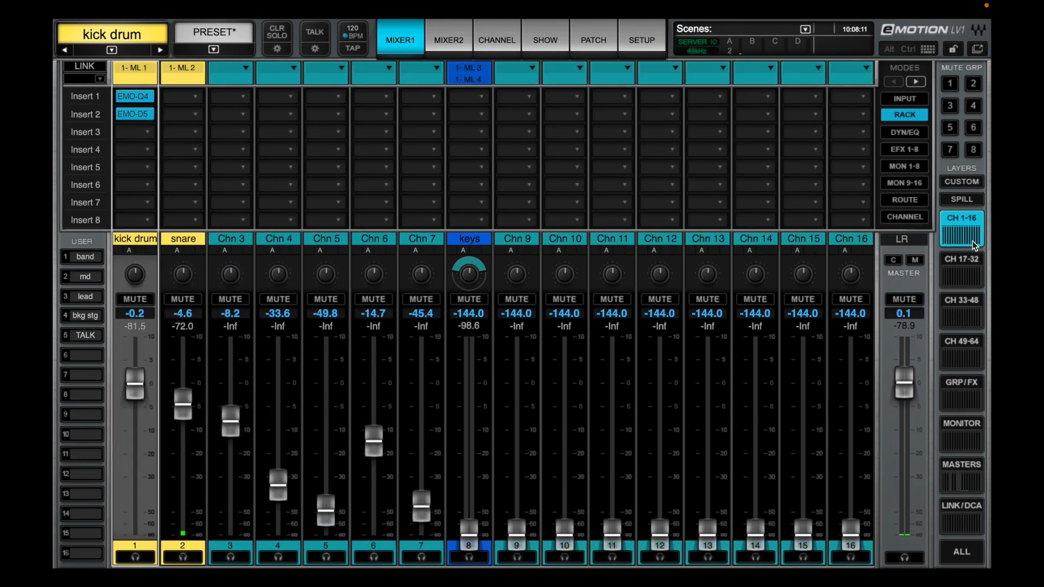
{"action": "left_click", "coordinate": [904, 149]}
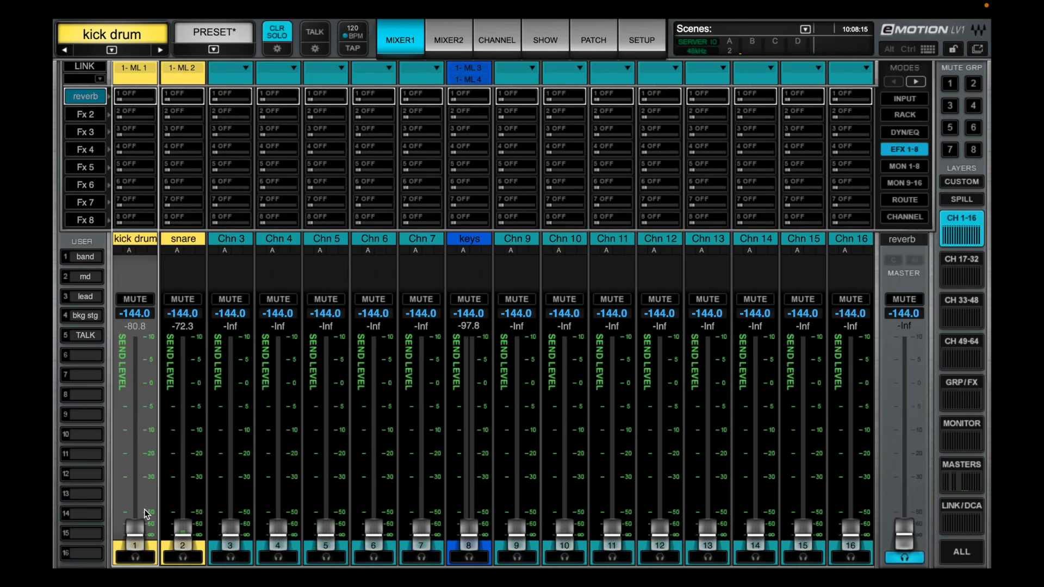
{"action": "left_click_drag", "start_coordinate": [134, 526], "coordinate": [134, 449]}
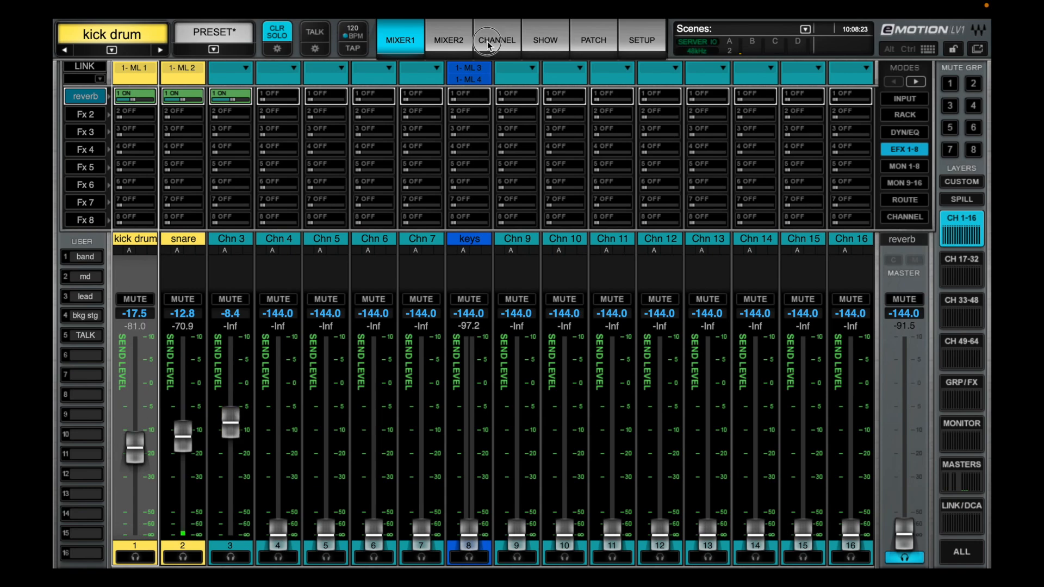
{"action": "left_click", "coordinate": [495, 40]}
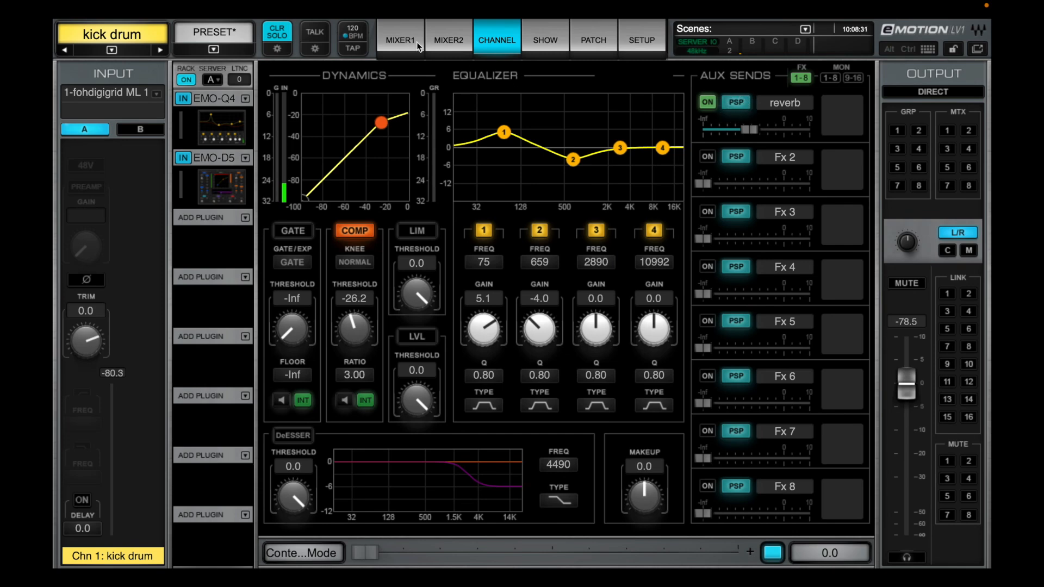
- Visit the groups and effects layer, then reopen the kick drum channel page from channels 1–16
{"action": "left_click", "coordinate": [400, 40]}
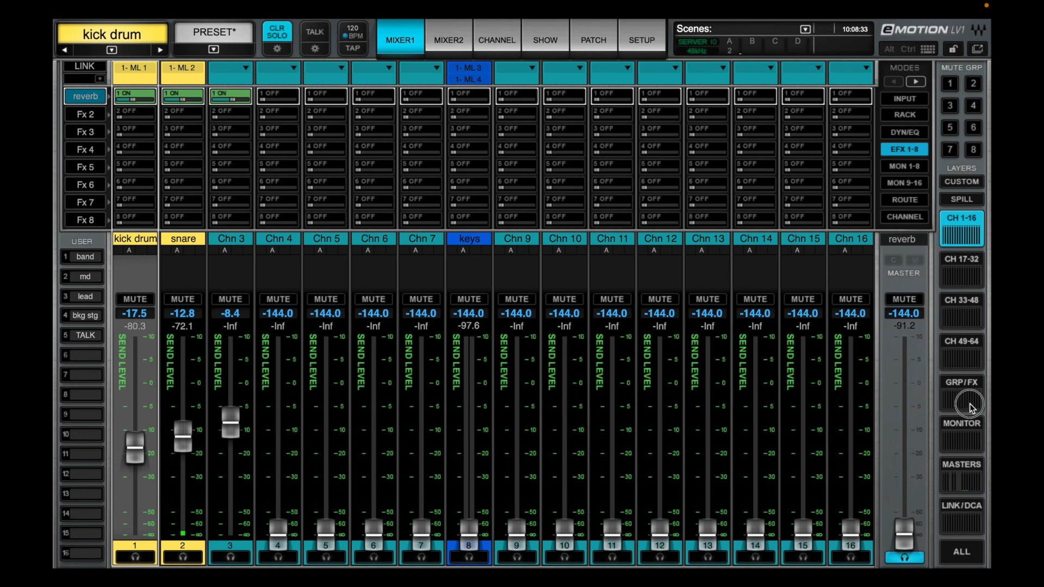
{"action": "left_click", "coordinate": [960, 389]}
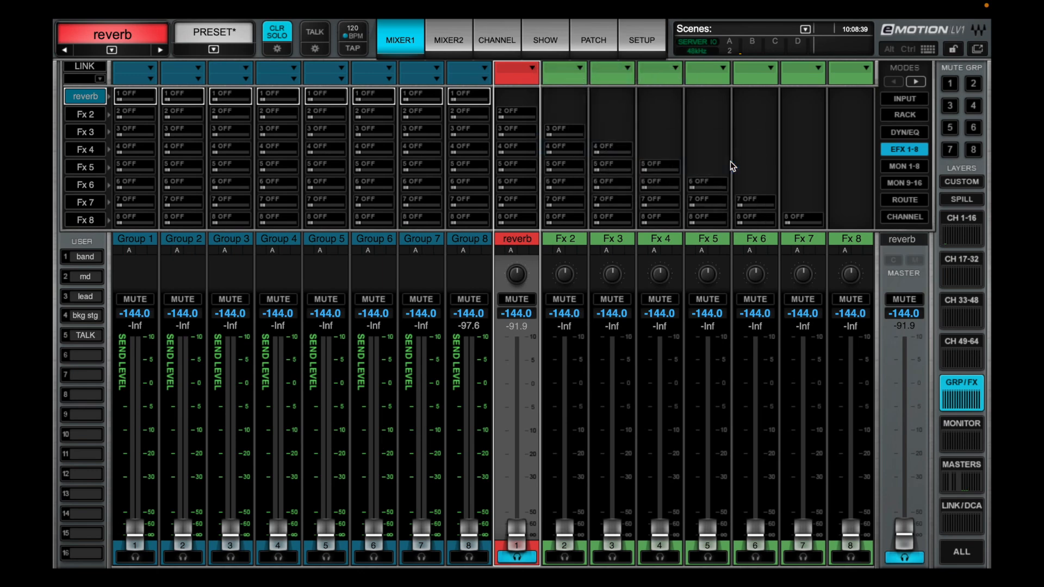
{"action": "left_click", "coordinate": [961, 223]}
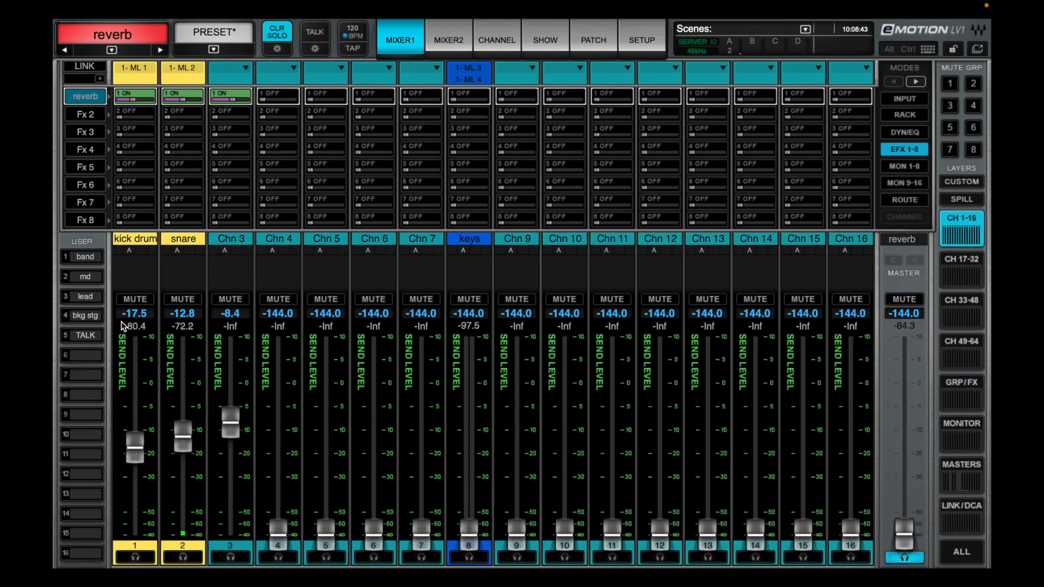
{"action": "left_click", "coordinate": [496, 40]}
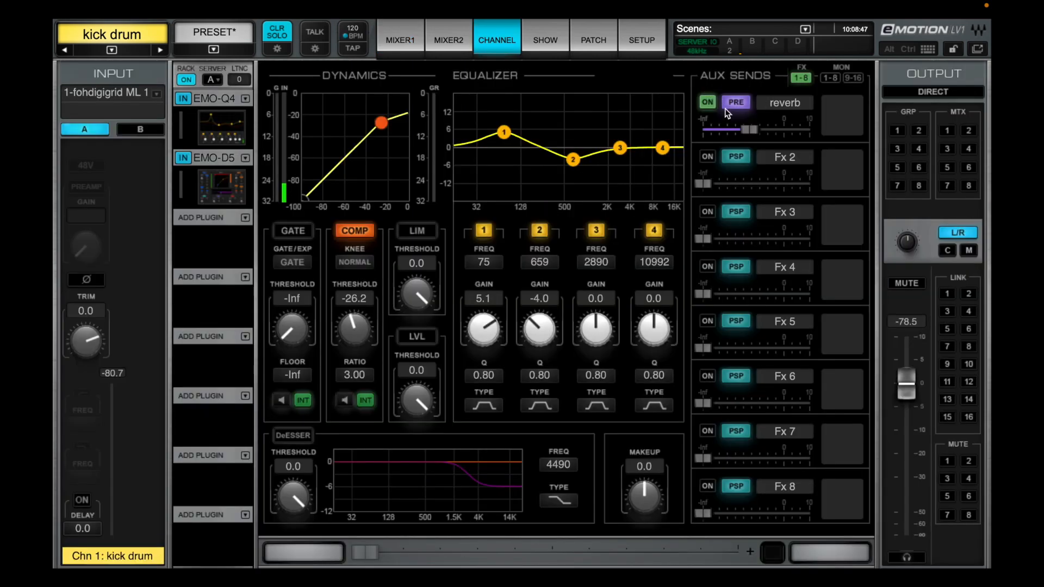
- Cycle the kick drum's reverb send tap through input and pre-fader to post-fader
{"action": "left_click", "coordinate": [735, 101]}
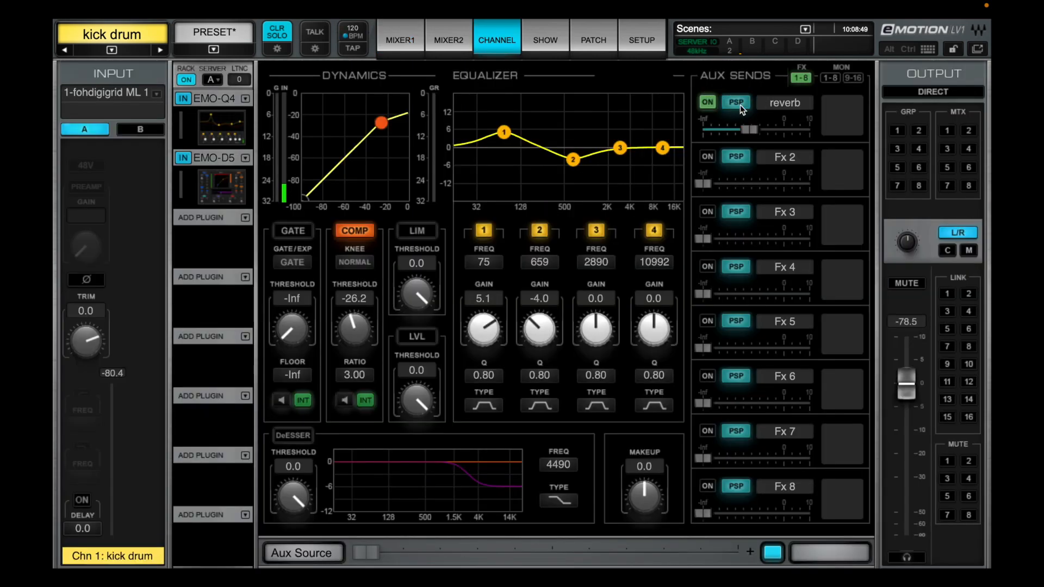
{"action": "left_click", "coordinate": [736, 102]}
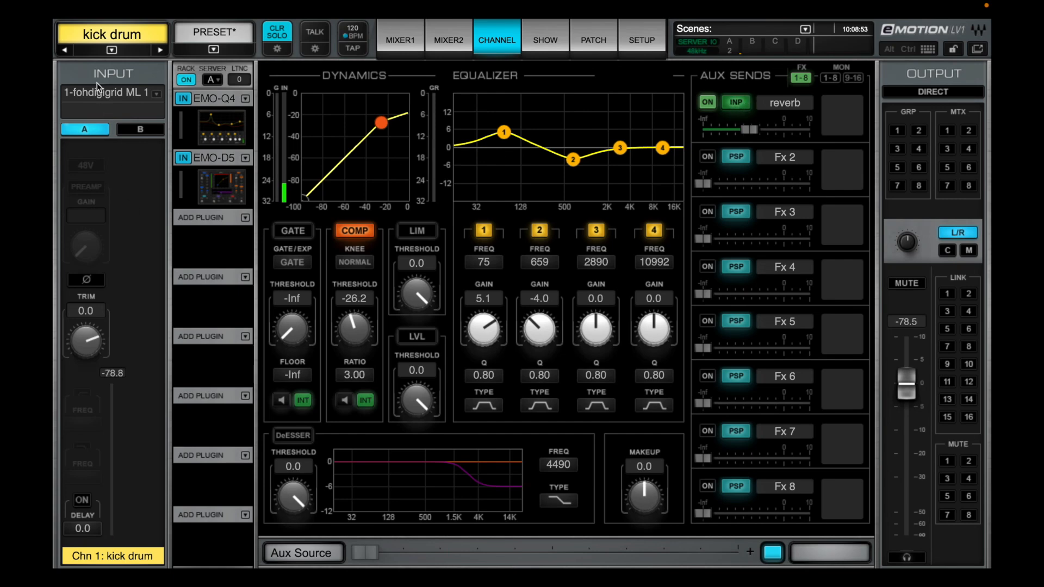
{"action": "mouse_move", "coordinate": [127, 178]}
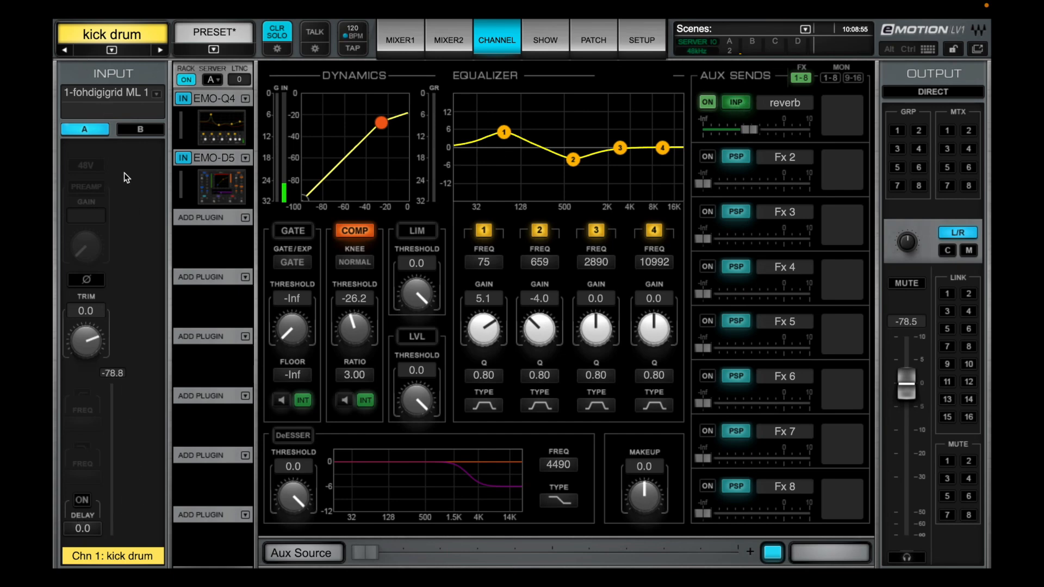
{"action": "left_click", "coordinate": [735, 102]}
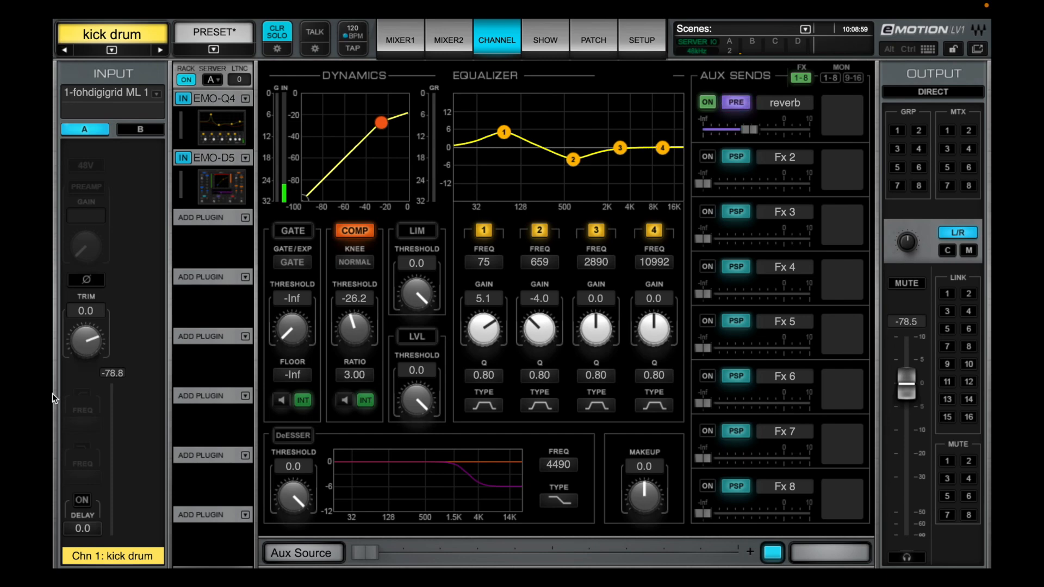
{"action": "mouse_move", "coordinate": [275, 371]}
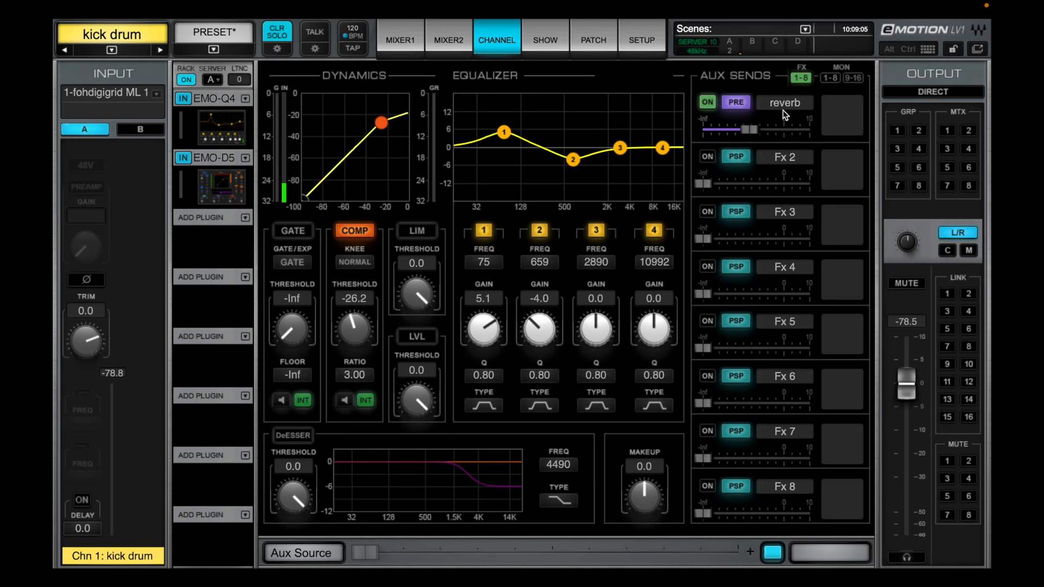
{"action": "left_click", "coordinate": [736, 103]}
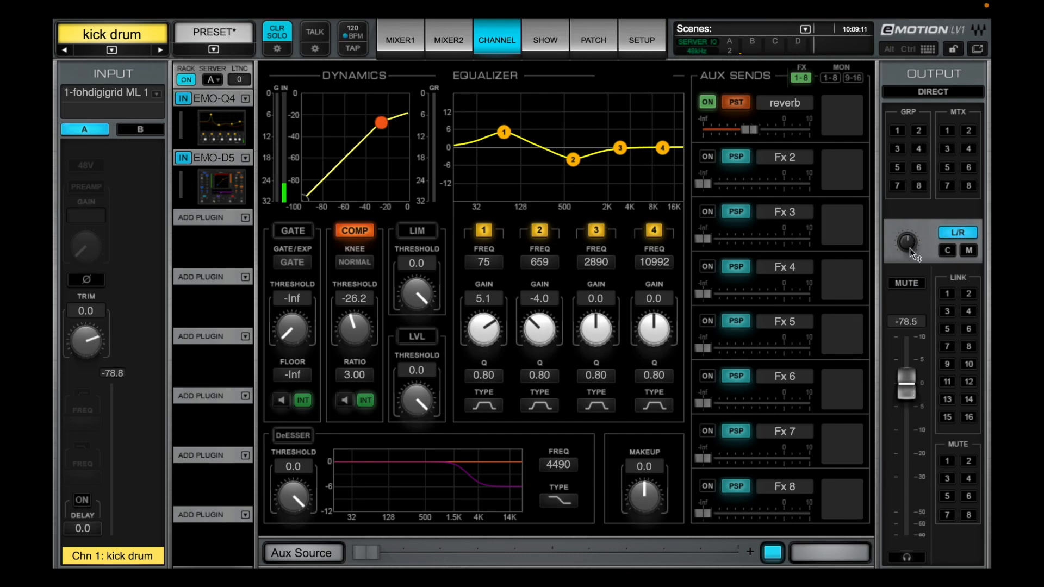
{"action": "left_click", "coordinate": [735, 102]}
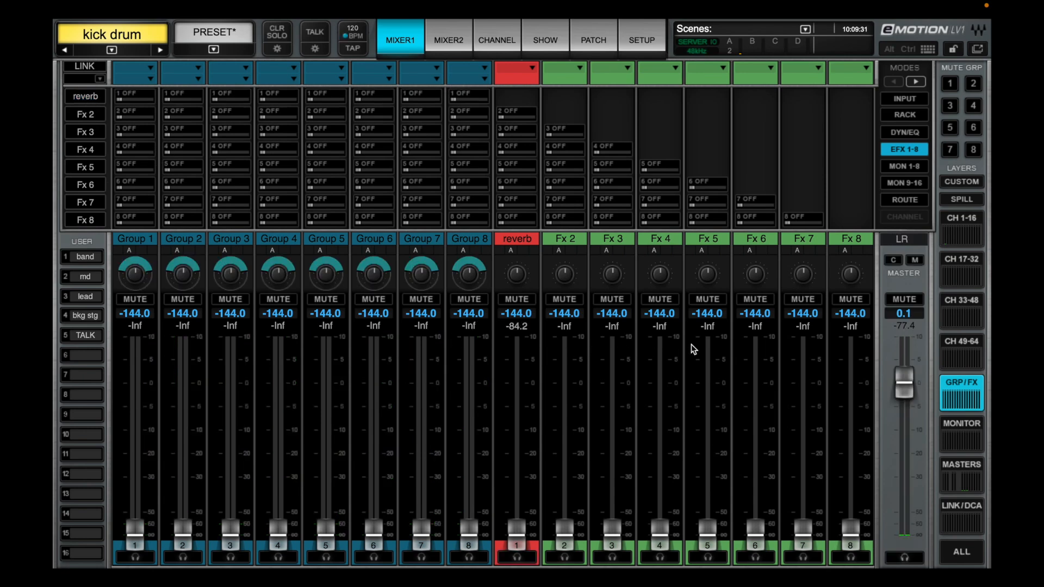
{"action": "mouse_move", "coordinate": [846, 335]}
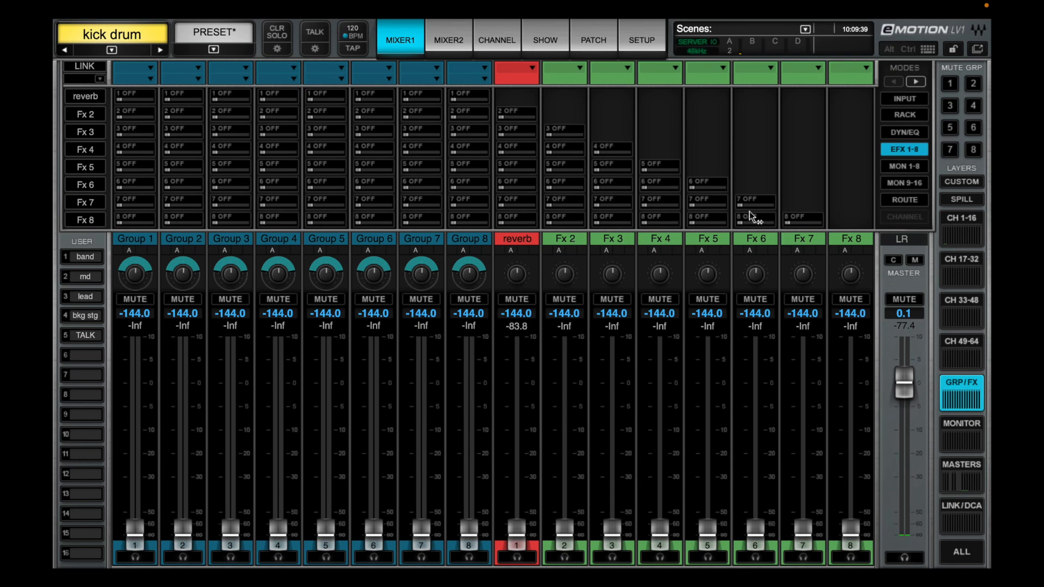
{"action": "mouse_move", "coordinate": [820, 299]}
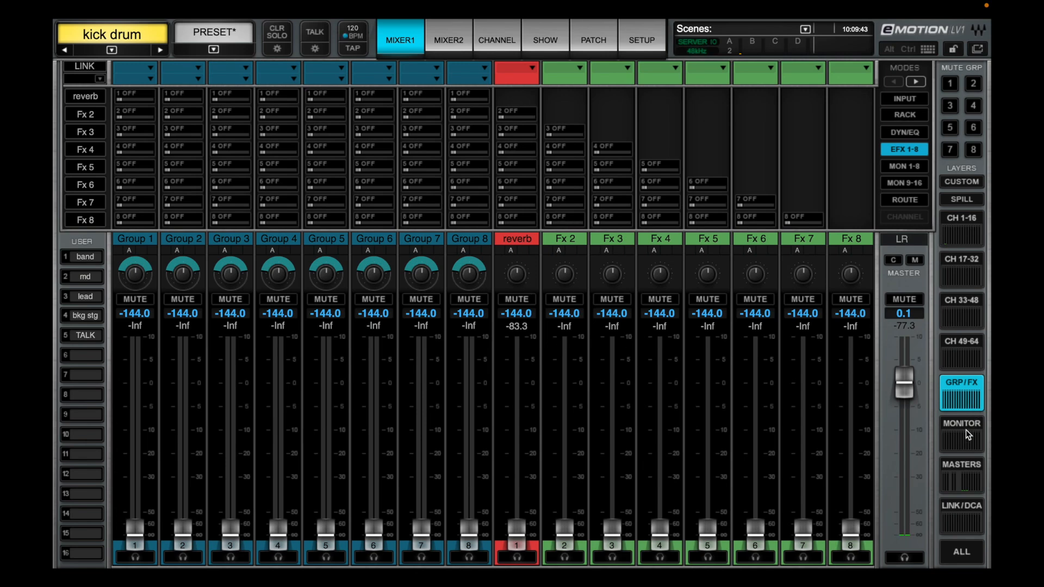
{"action": "left_click", "coordinate": [961, 431]}
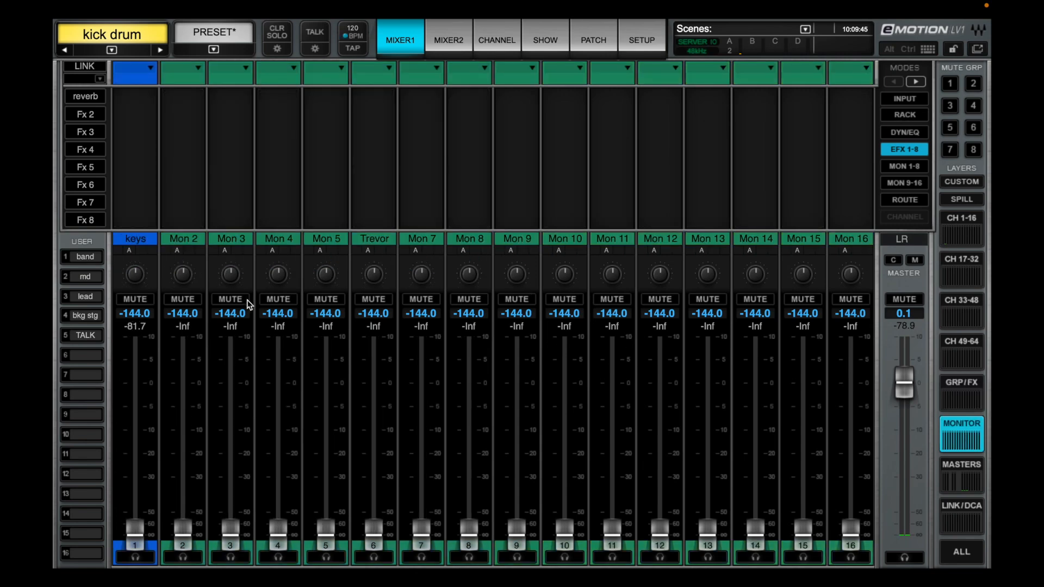
{"action": "left_click", "coordinate": [961, 388]}
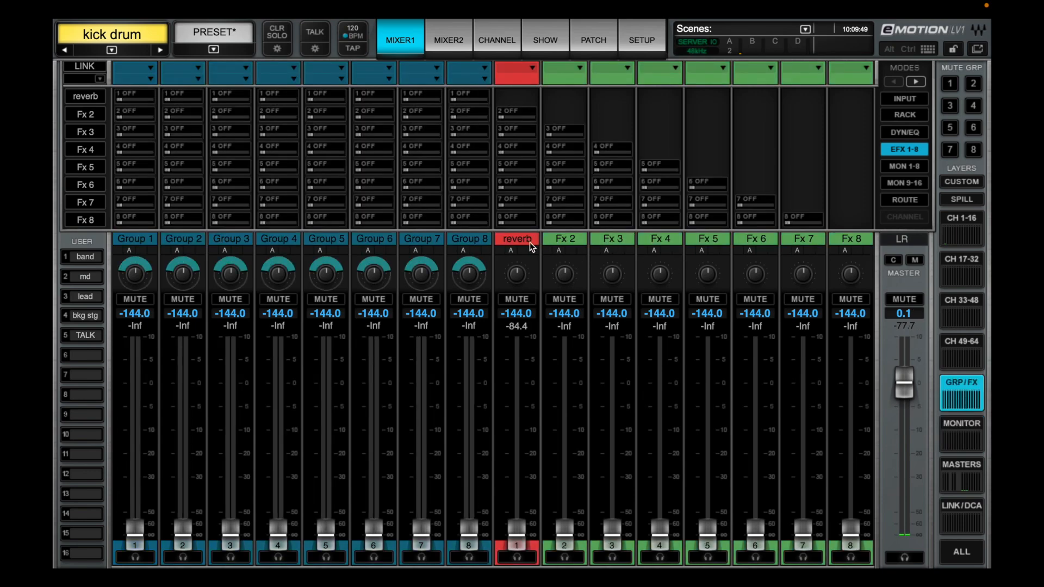
{"action": "mouse_move", "coordinate": [886, 383]}
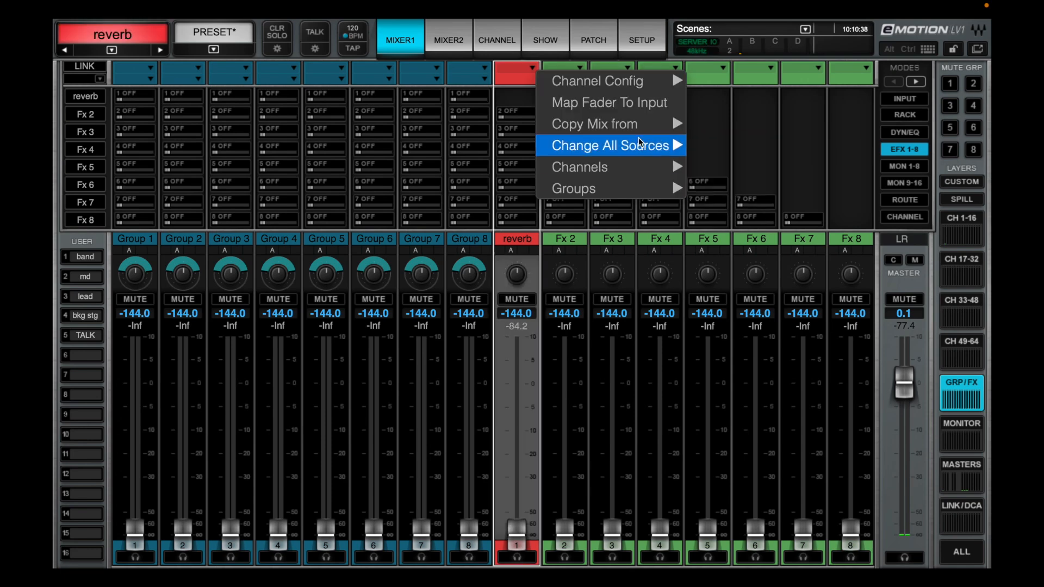
{"action": "mouse_move", "coordinate": [593, 124]}
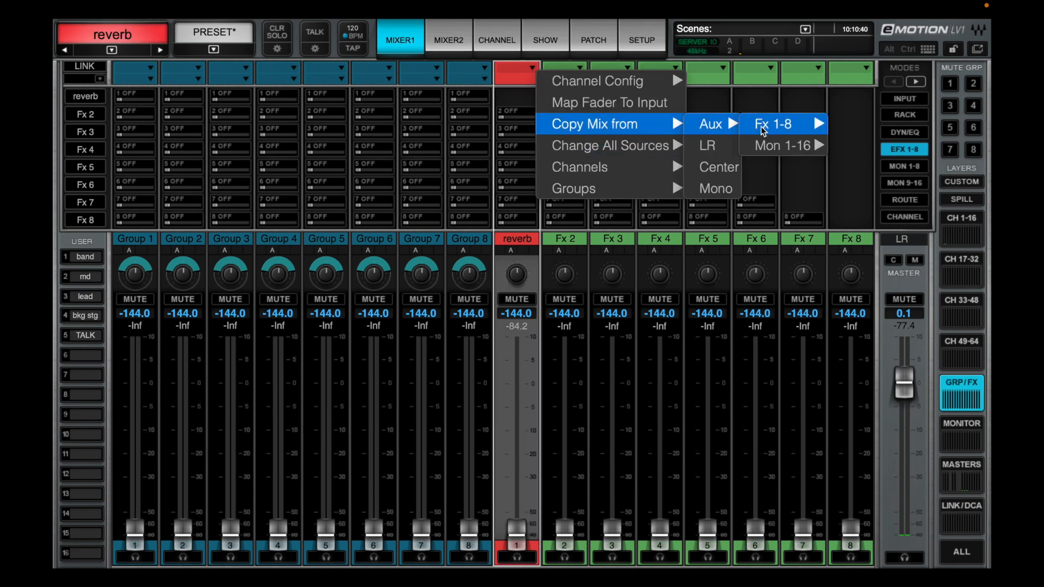
{"action": "mouse_move", "coordinate": [706, 146]}
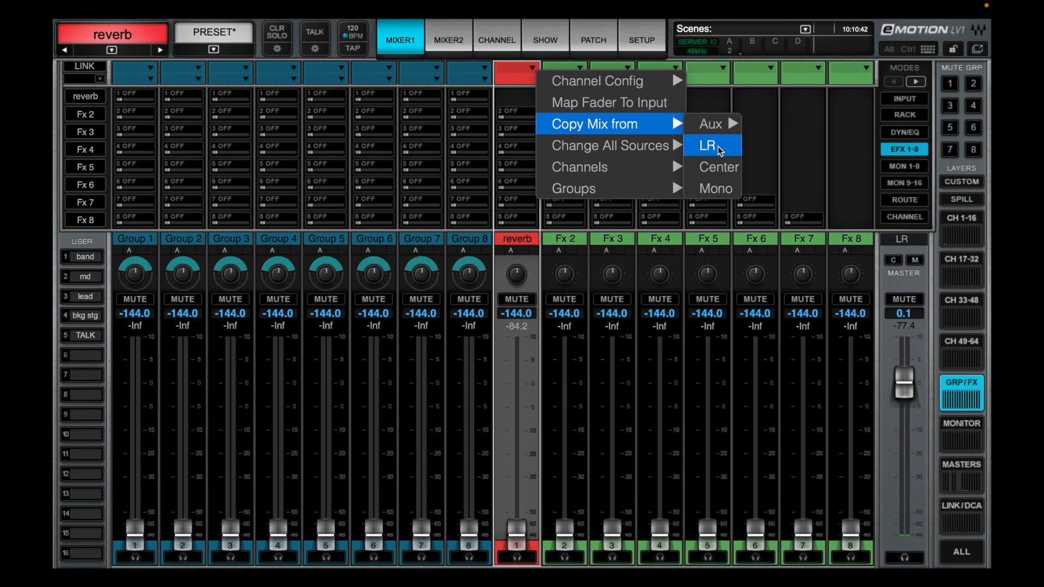
{"action": "mouse_move", "coordinate": [718, 167]}
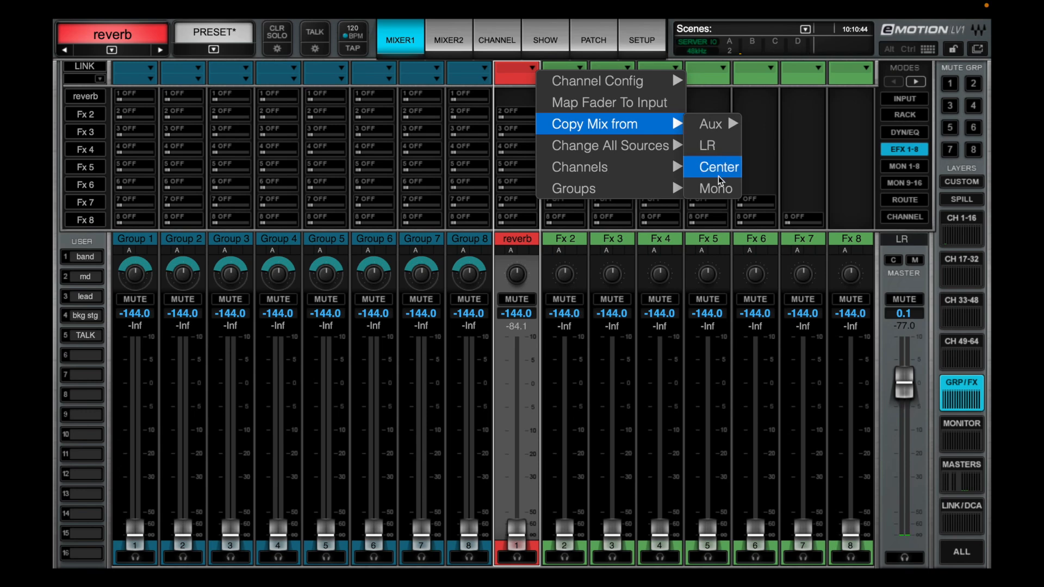
{"action": "mouse_move", "coordinate": [714, 187]}
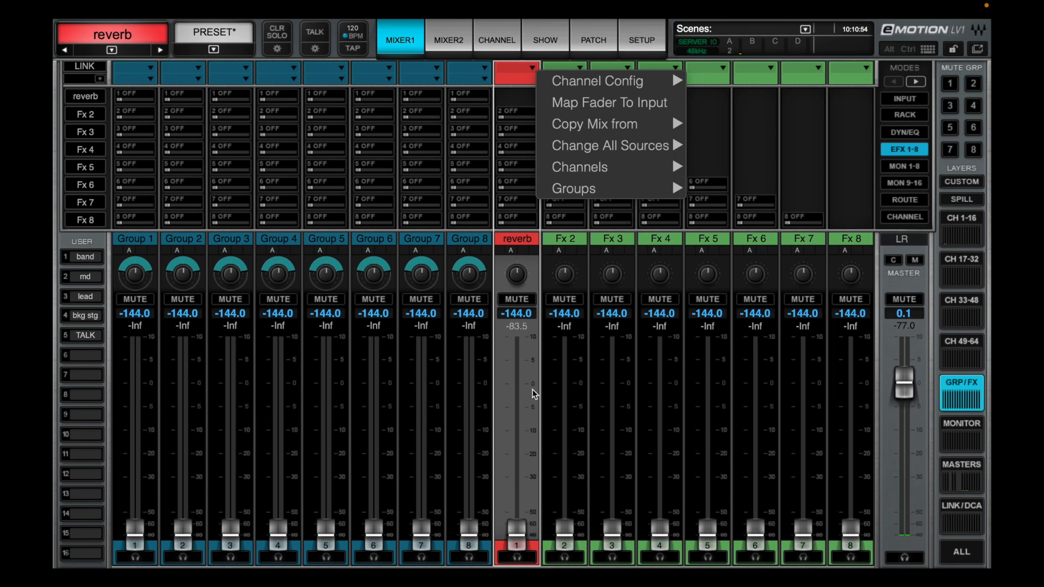
{"action": "left_click", "coordinate": [533, 394]}
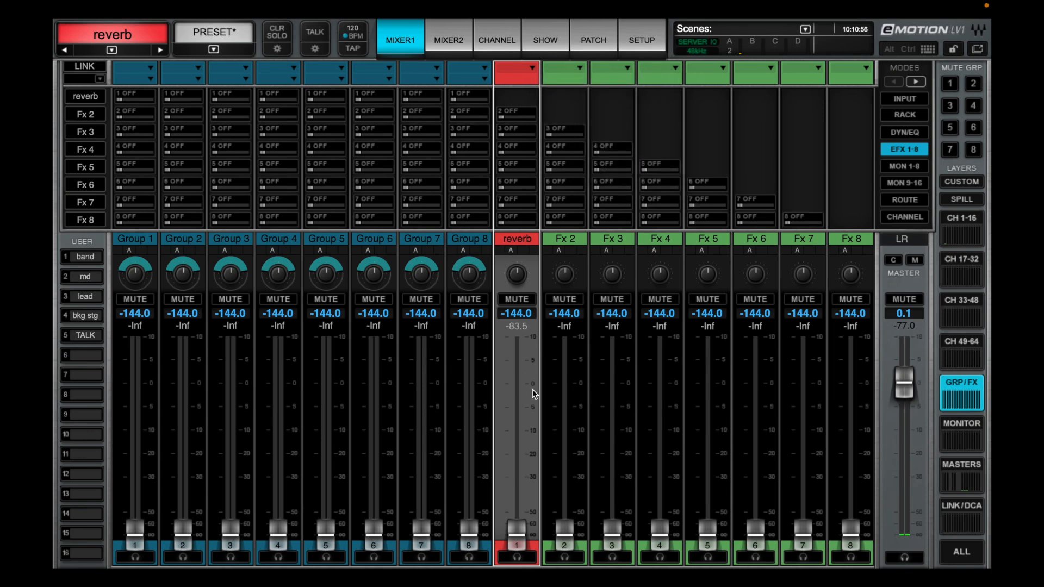